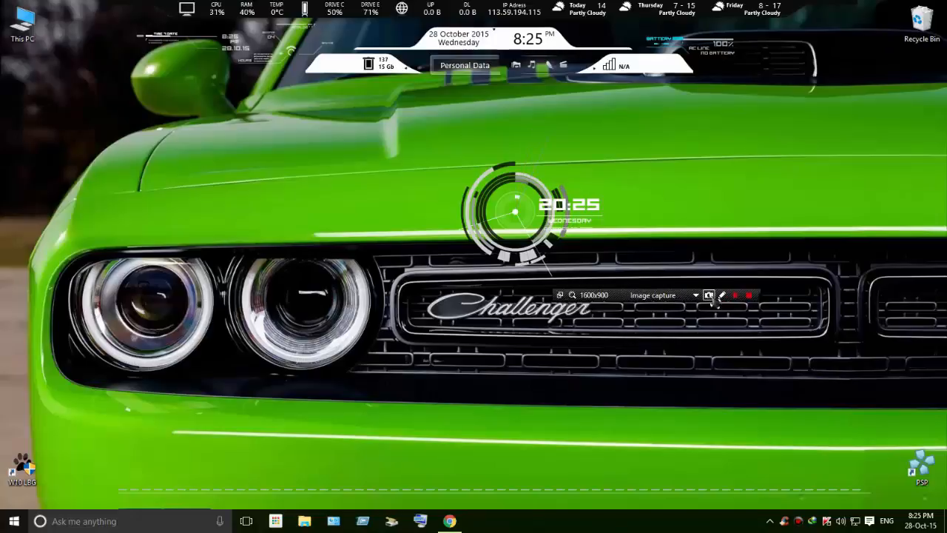
Launch Windows Settings so its home page of categories is showing
left_click(737, 295)
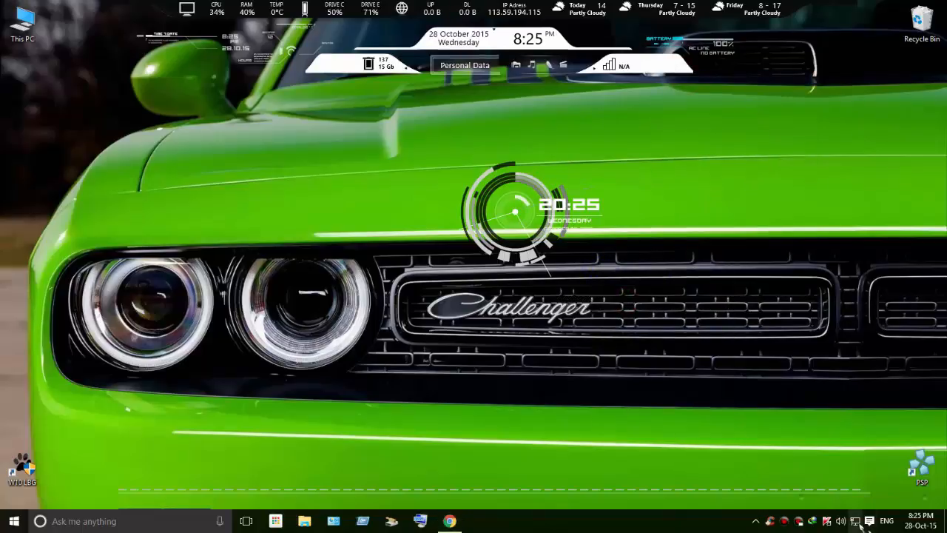
left_click(923, 521)
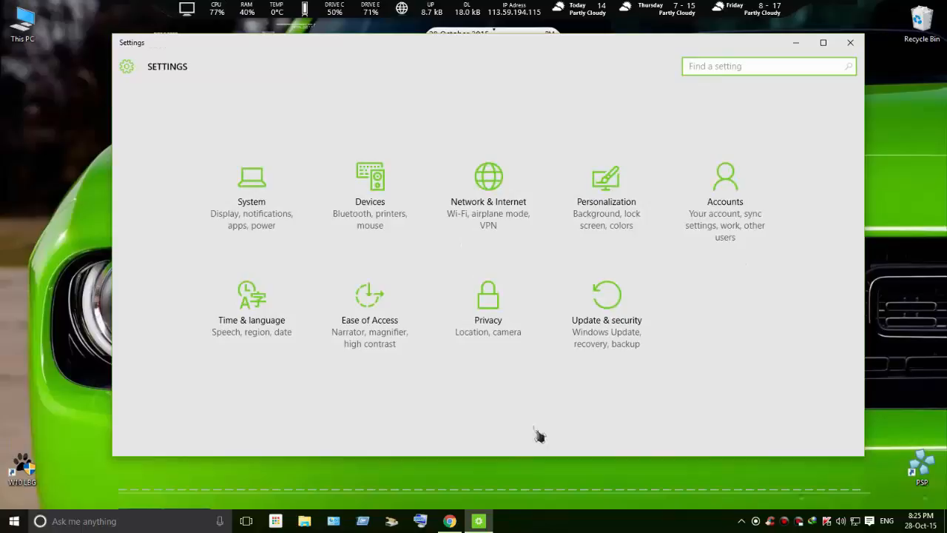
mouse_move(545, 57)
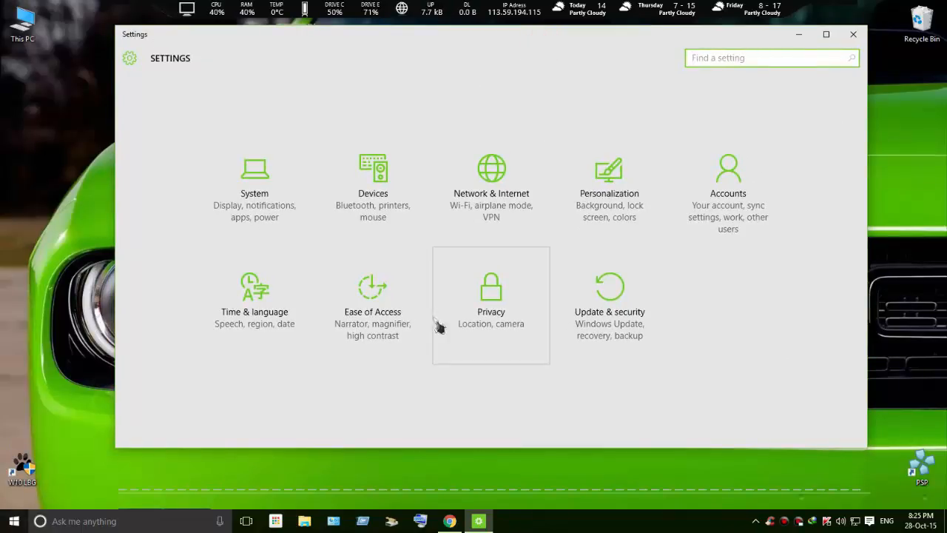
mouse_move(754, 343)
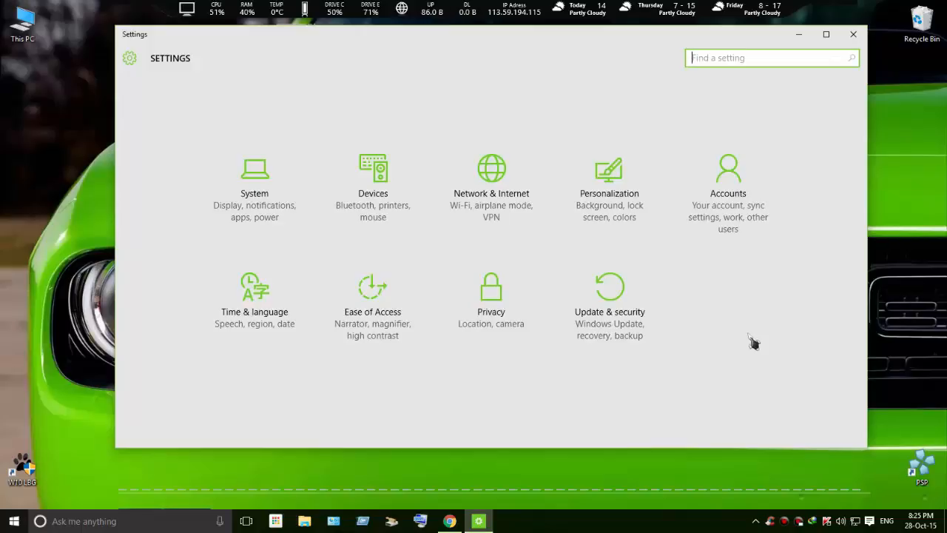
mouse_move(757, 120)
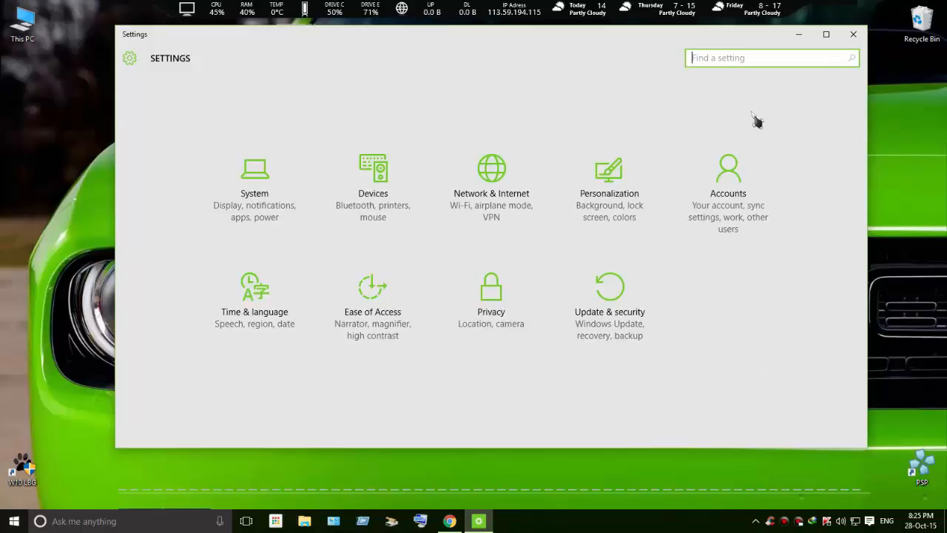
mouse_move(852, 35)
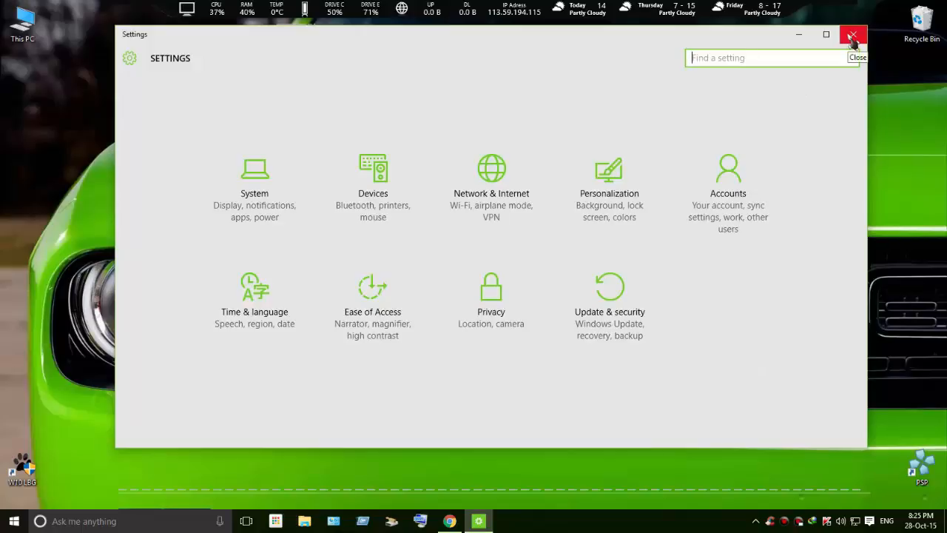
Close the Settings window, returning to the desktop
left_click(853, 36)
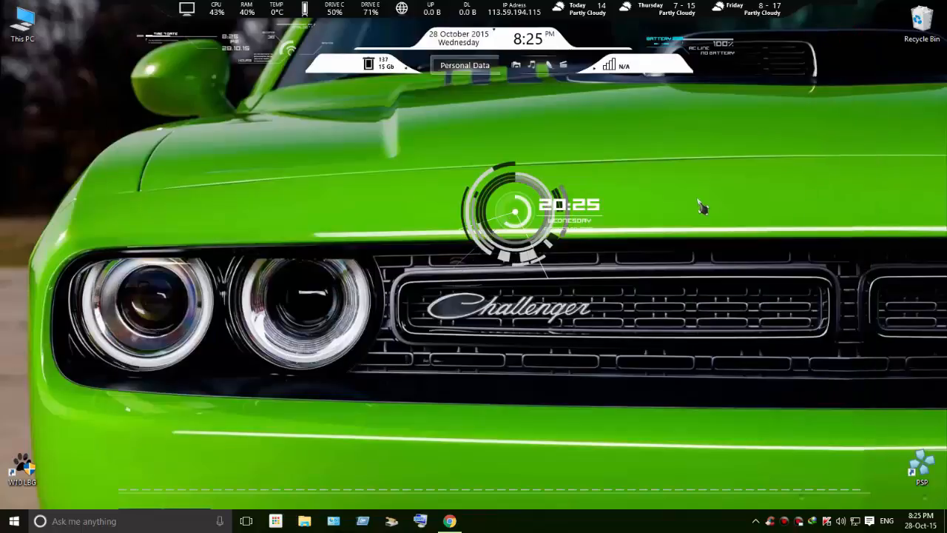
mouse_move(384, 495)
type("Regedit")
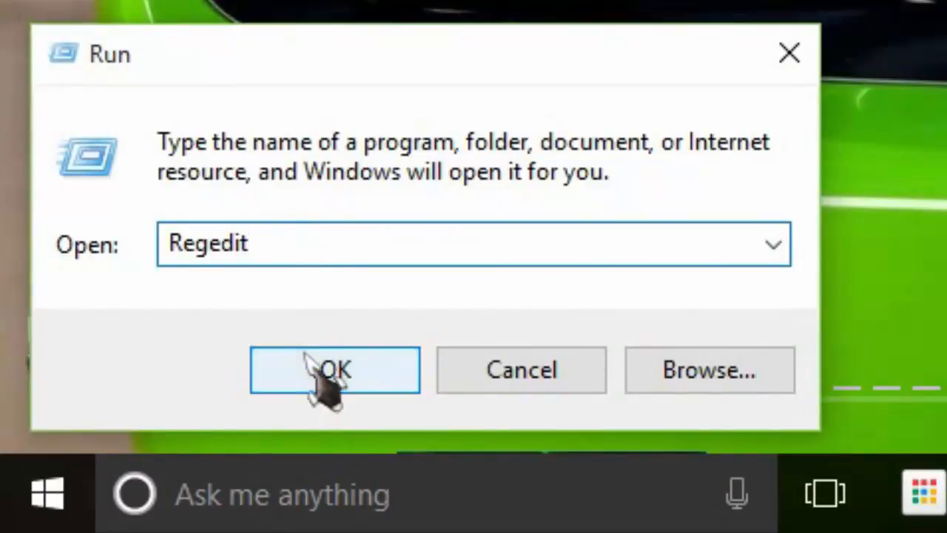
Launch Regedit from Run and expand HKEY_CURRENT_USER down to the Microsoft vendor key
left_click(333, 370)
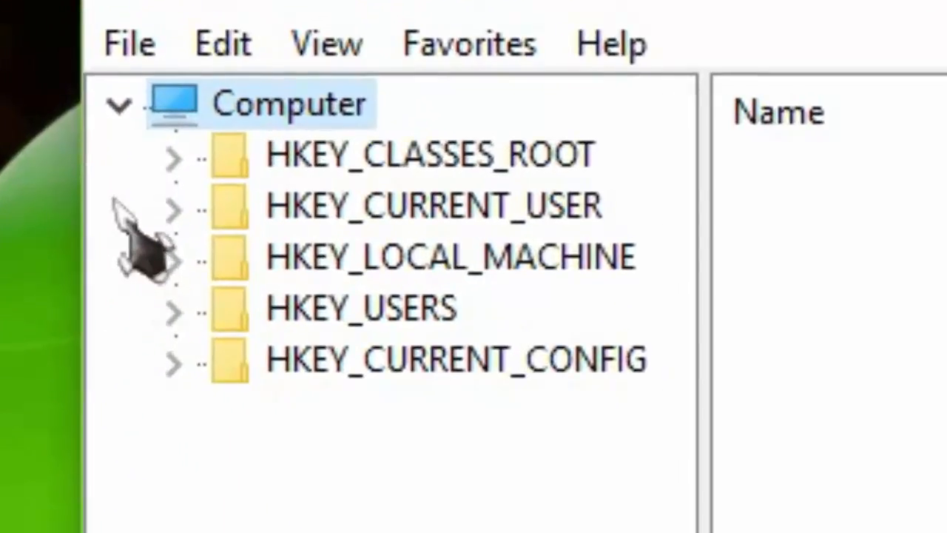
left_click(174, 206)
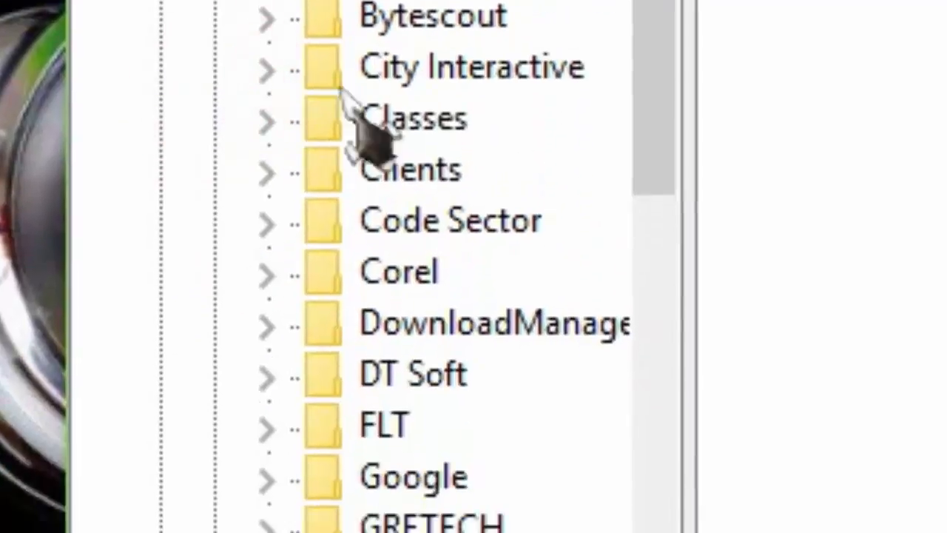
scroll("down", 3)
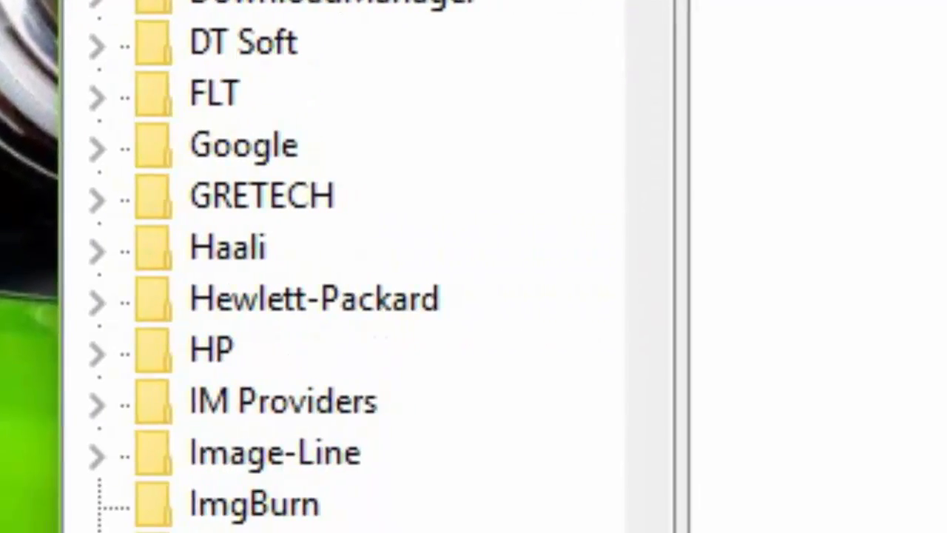
scroll("down", 3)
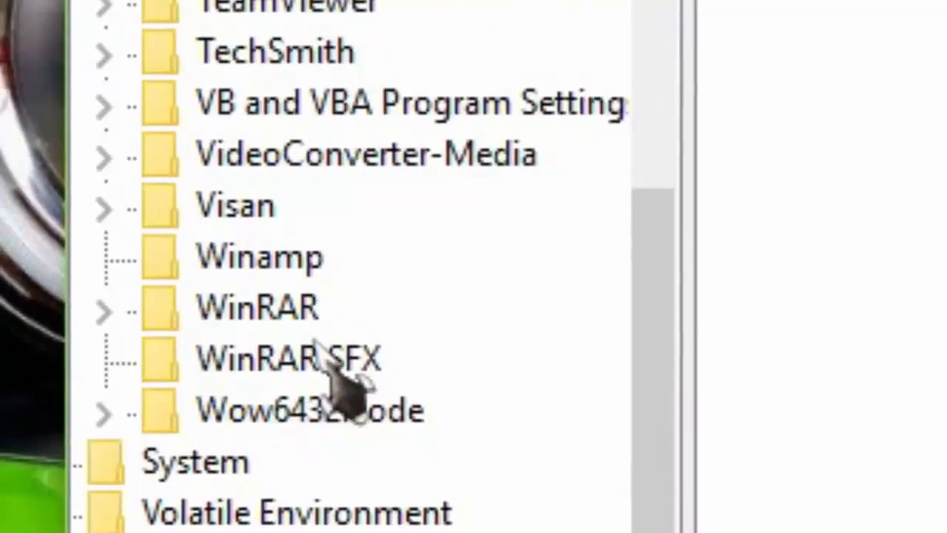
scroll("up", 3)
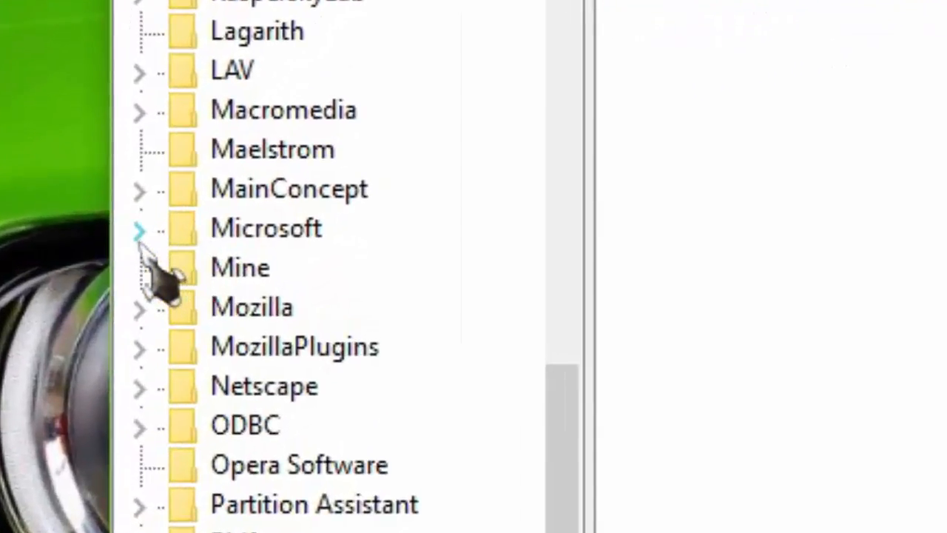
Expand Microsoft and its Windows branch until the Themes subkey comes into view
left_click(141, 228)
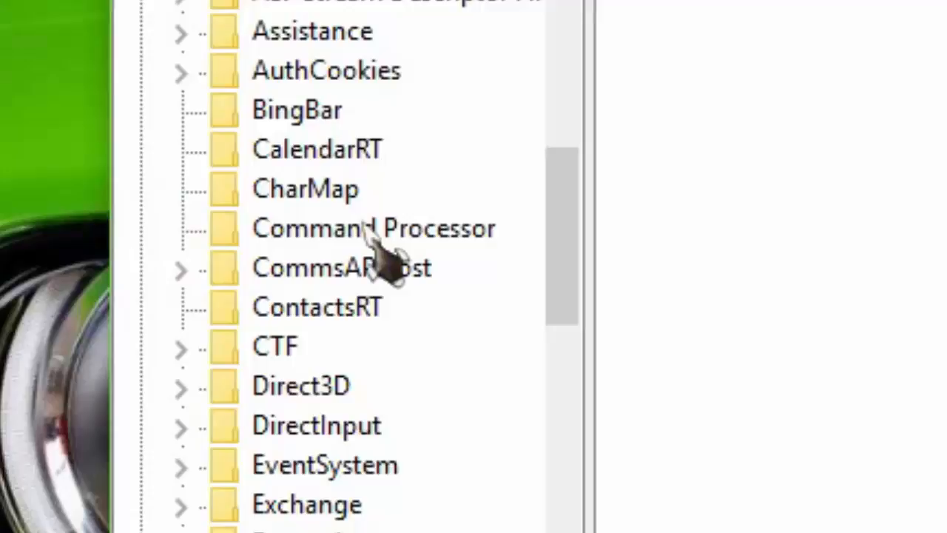
scroll("down", 3)
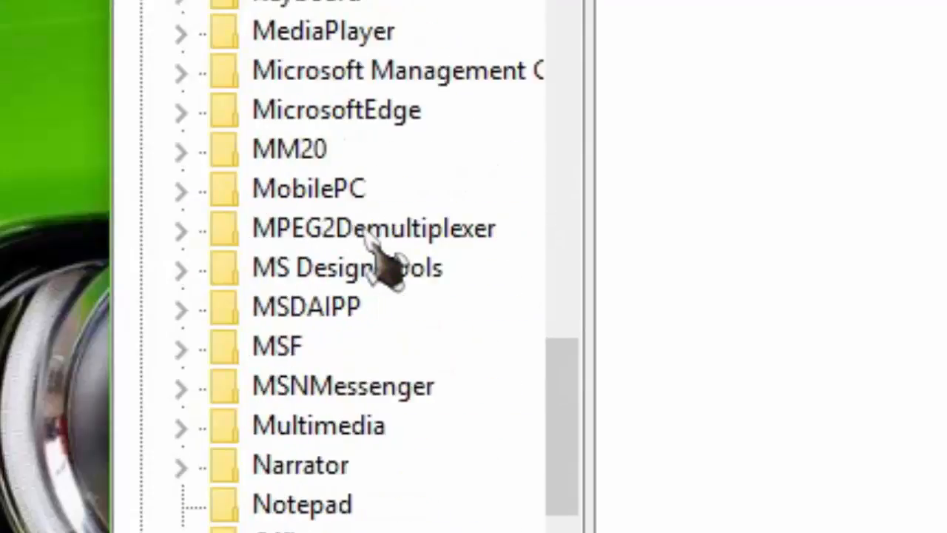
scroll("down", 3)
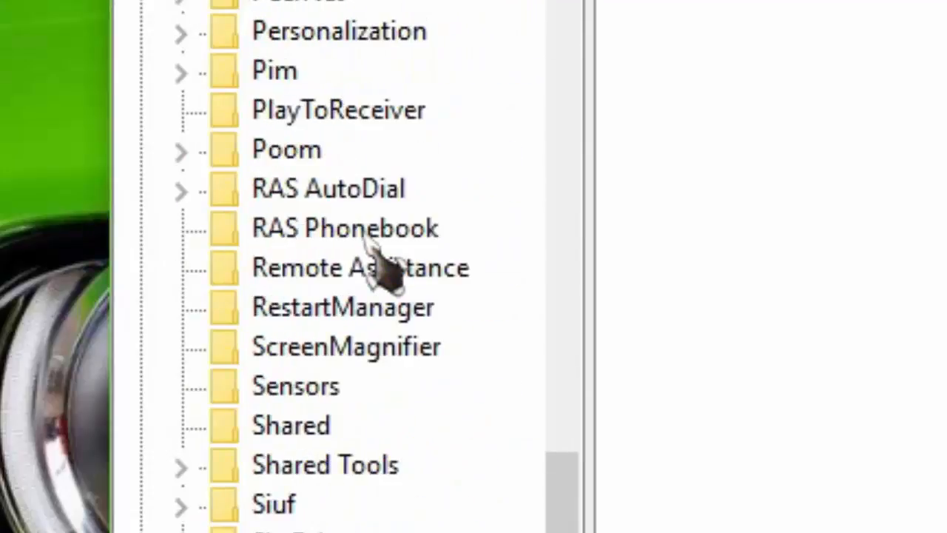
scroll("down", 3)
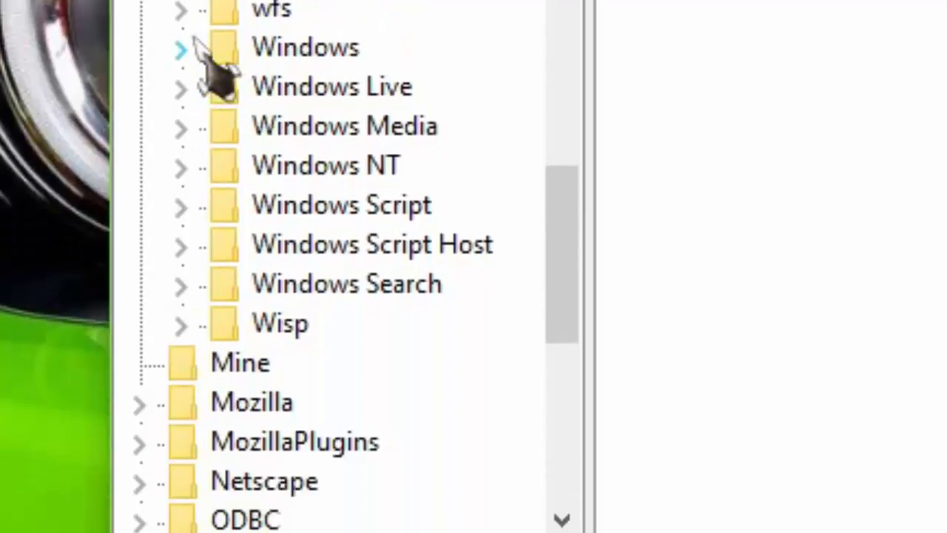
left_click(180, 47)
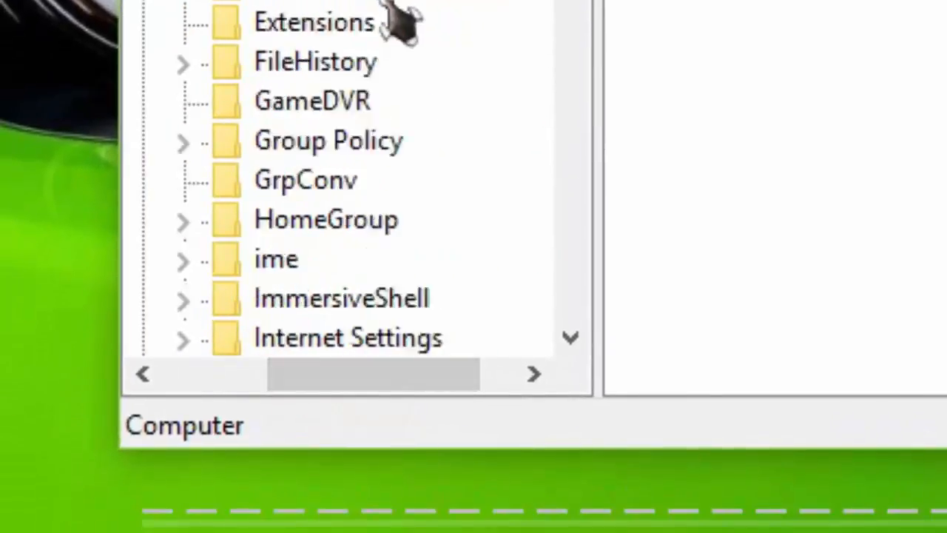
scroll("down", 3)
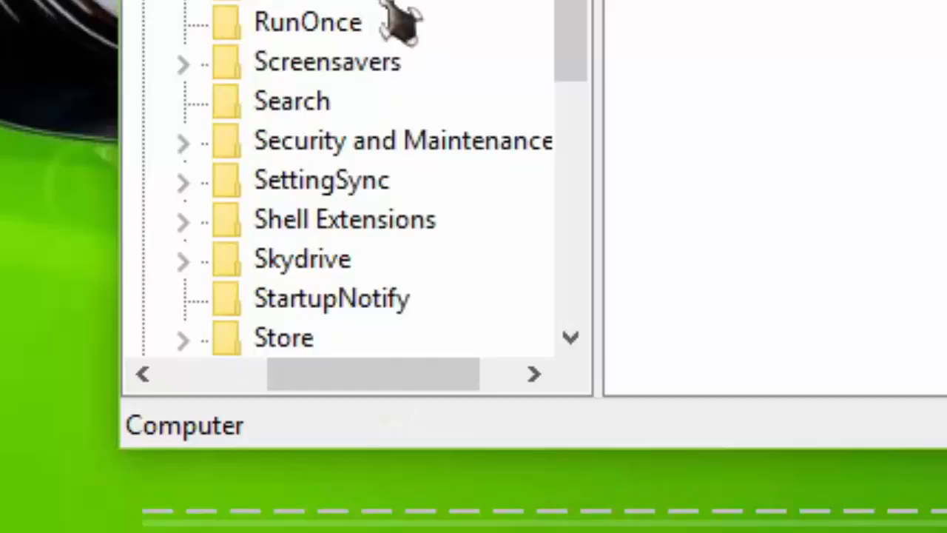
scroll("down", 3)
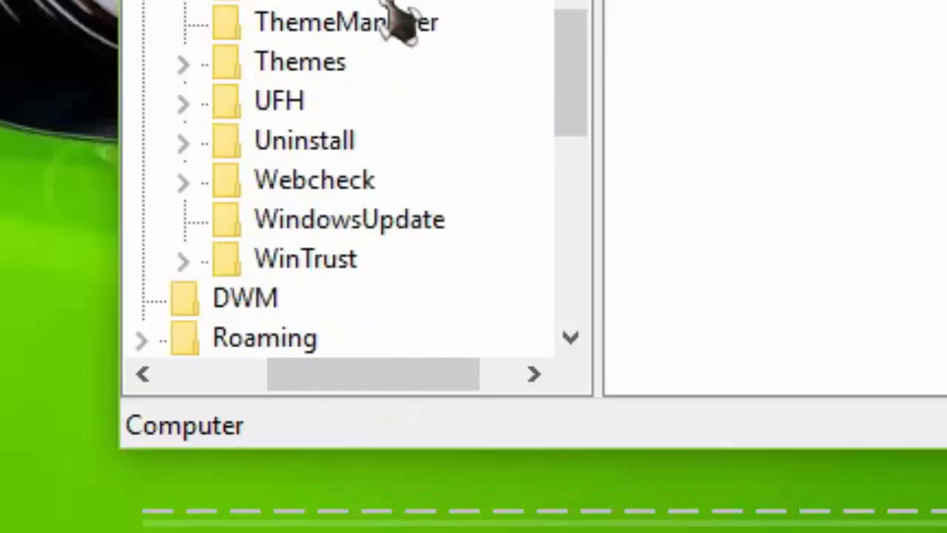
mouse_move(397, 33)
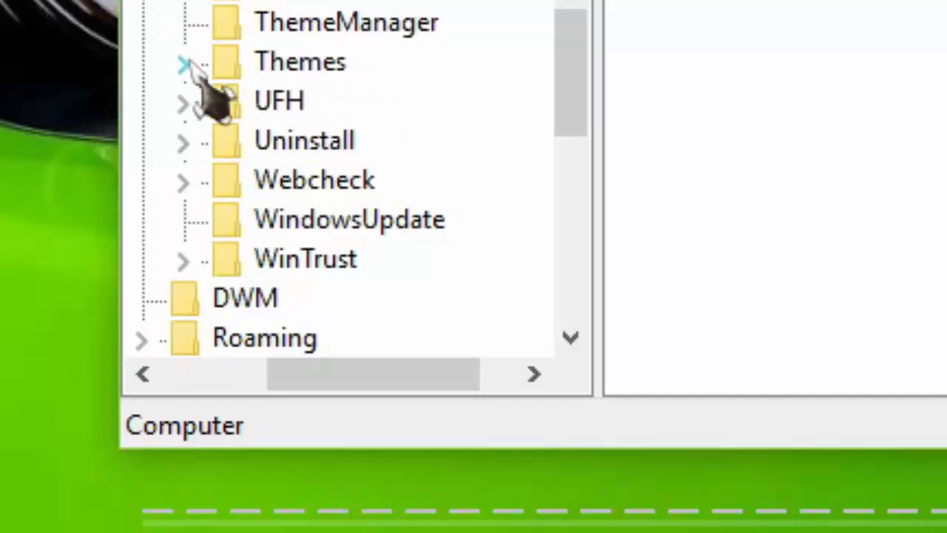
Expand Themes, select Personalize and create a new DWORD (32-bit) value there
left_click(180, 63)
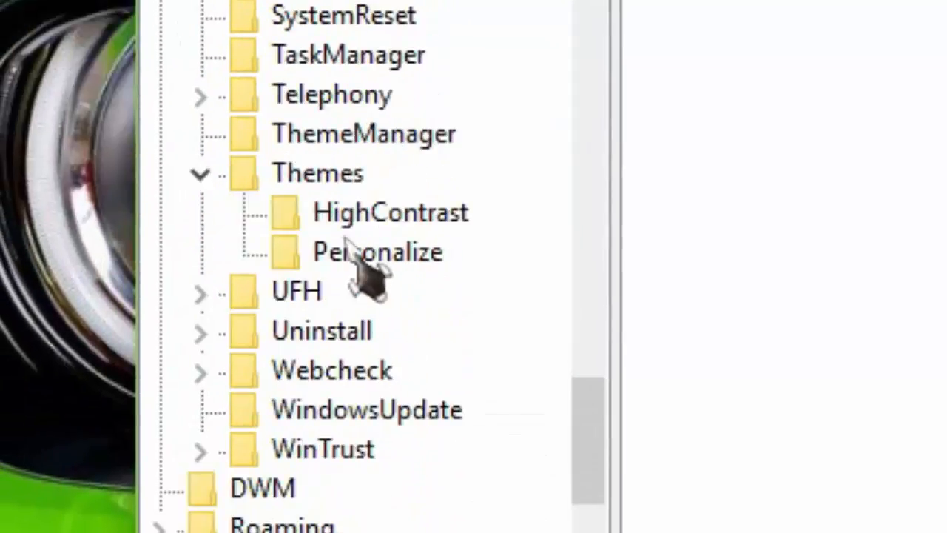
left_click(370, 251)
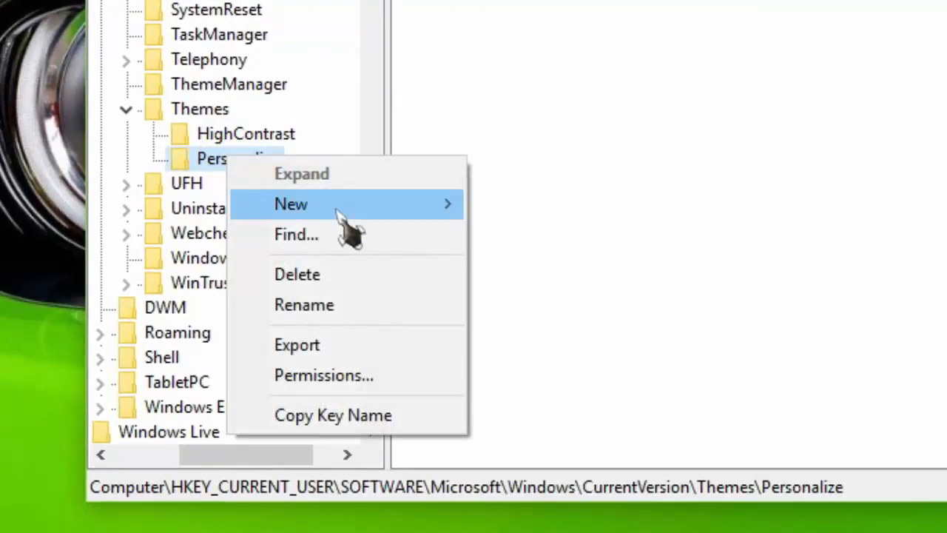
mouse_move(619, 316)
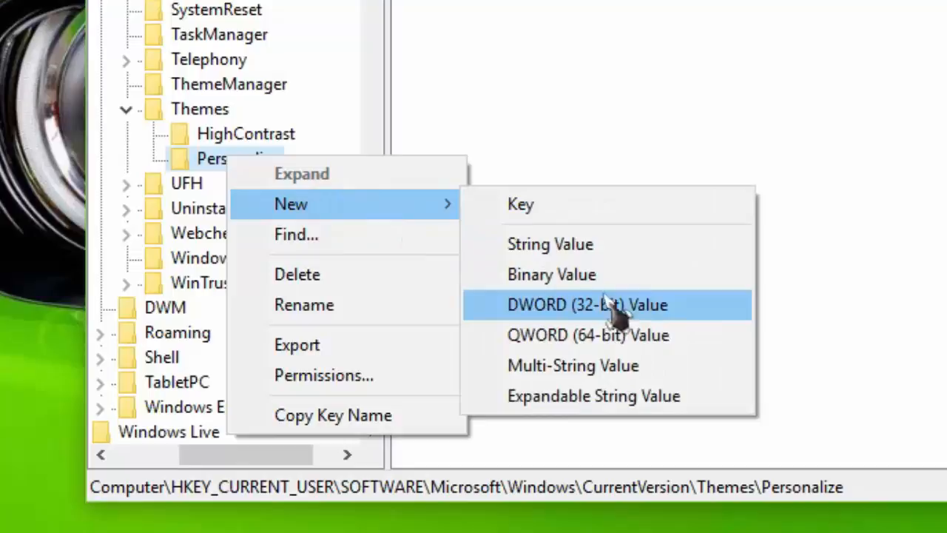
mouse_move(654, 326)
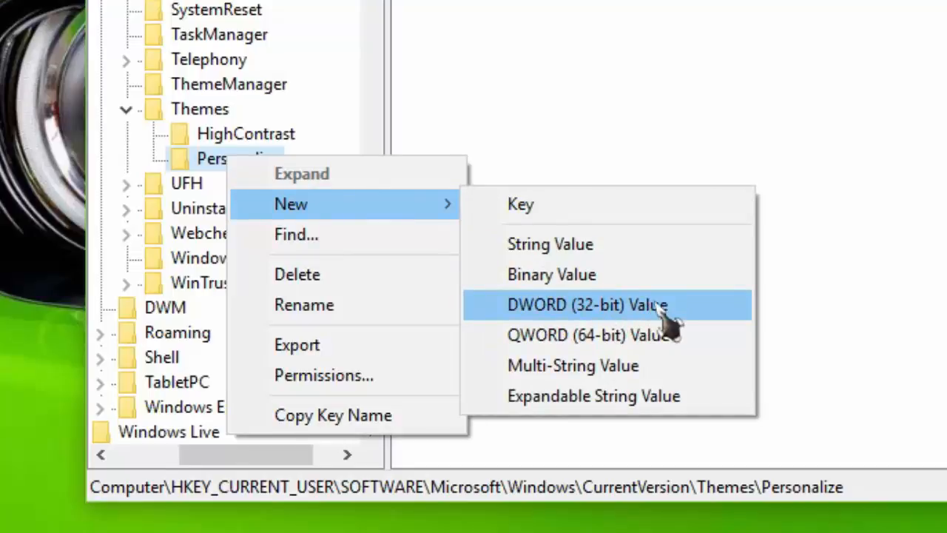
left_click(590, 305)
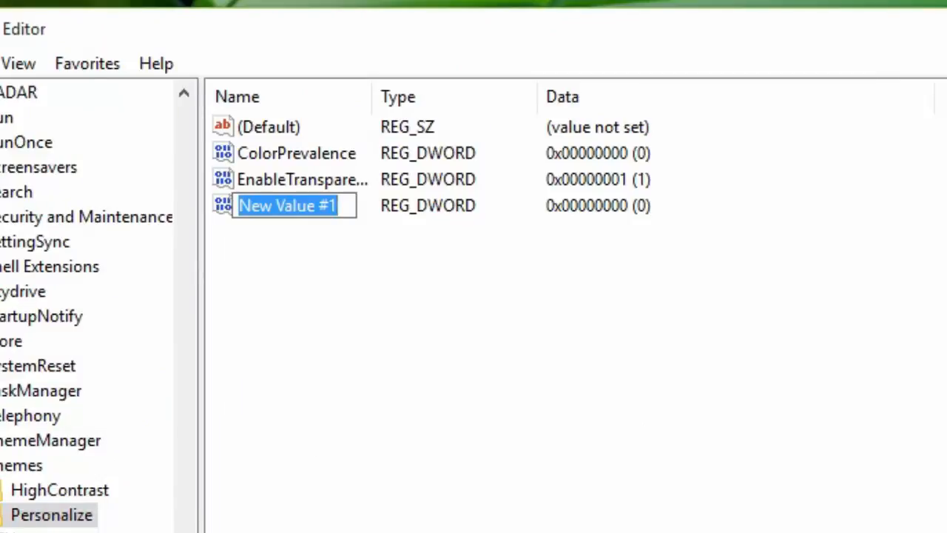
Name the new DWORD value AppsUseLightTheme
type("Ap")
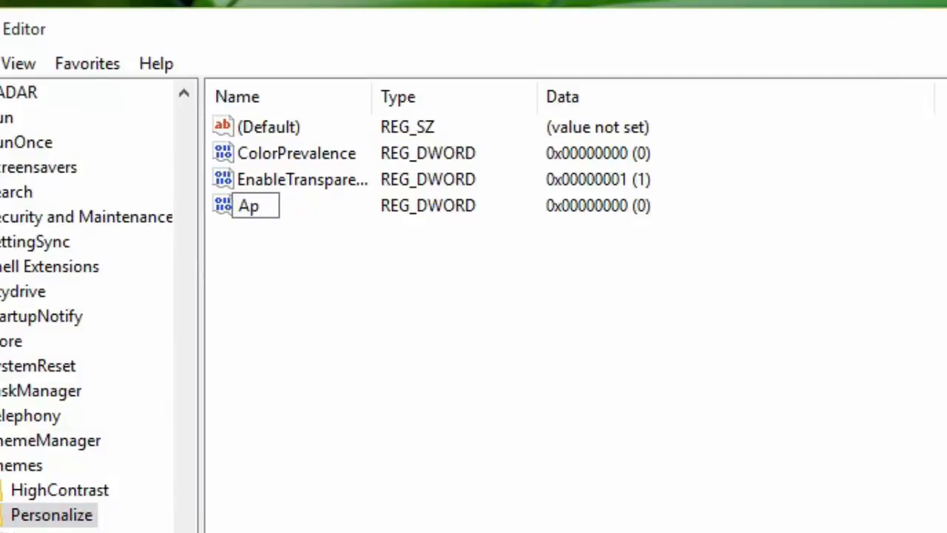
type("ps")
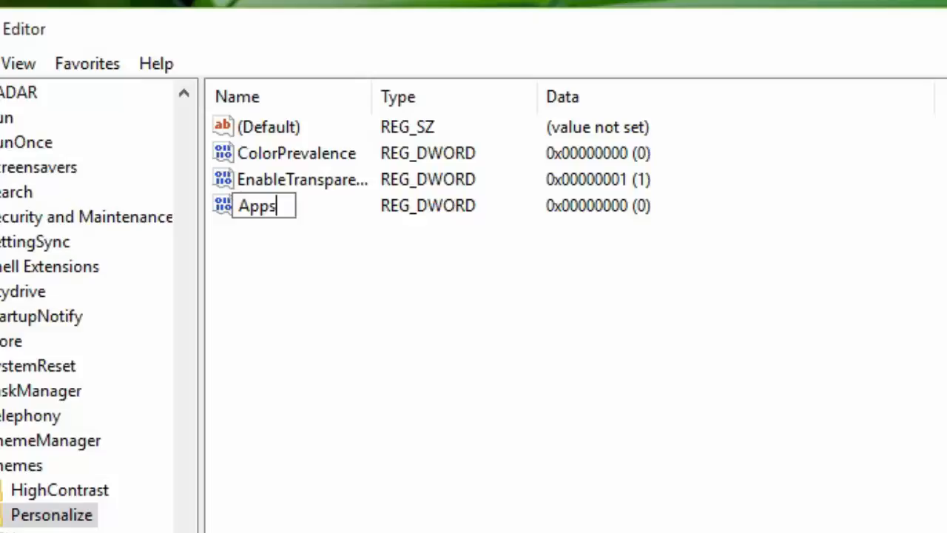
type("Use")
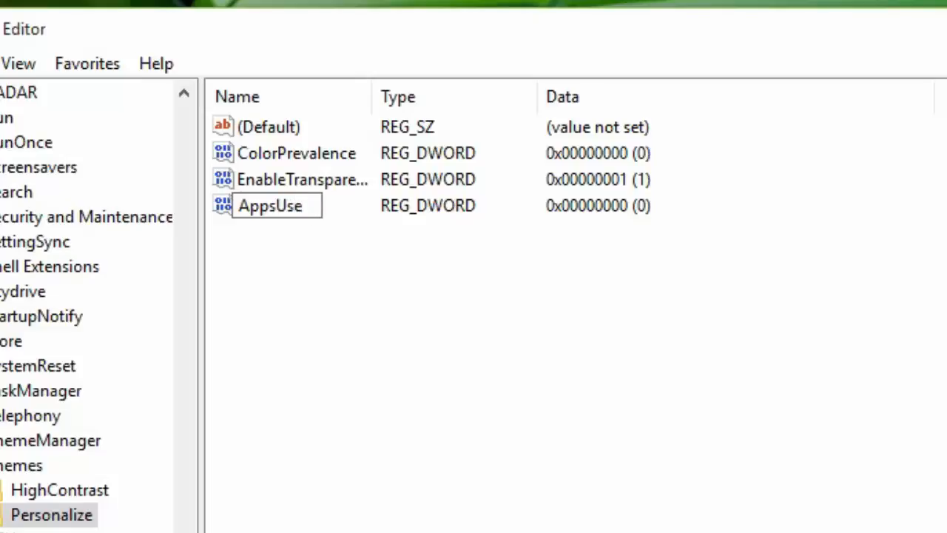
type("L")
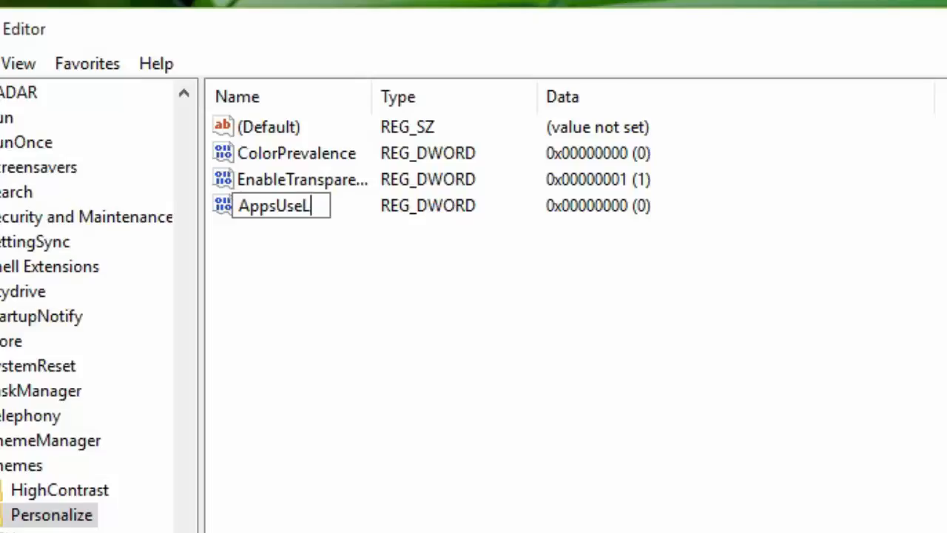
type("igh")
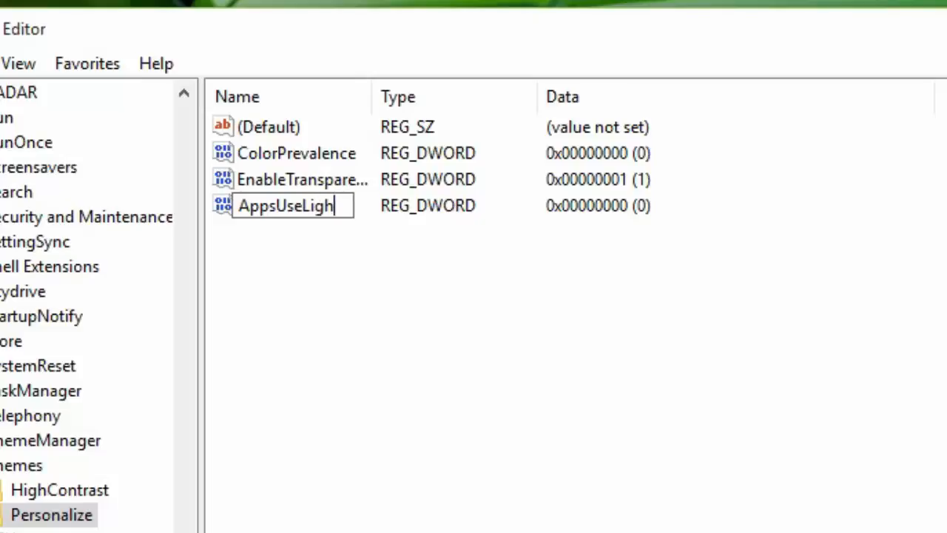
type("t")
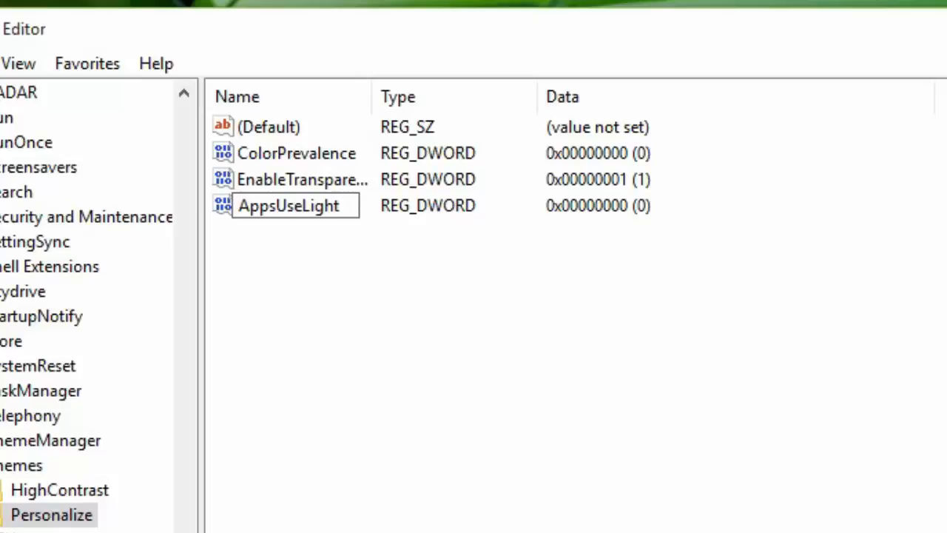
type("Them")
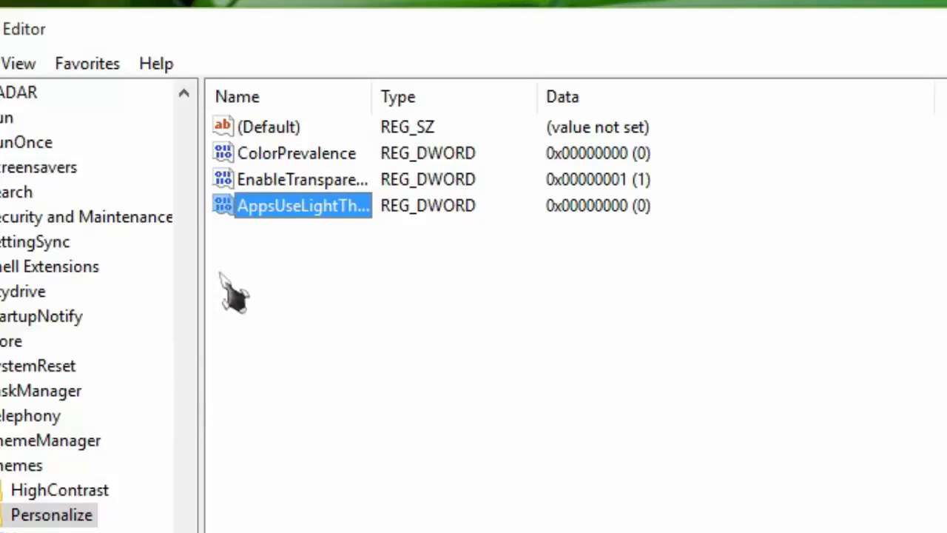
mouse_move(368, 104)
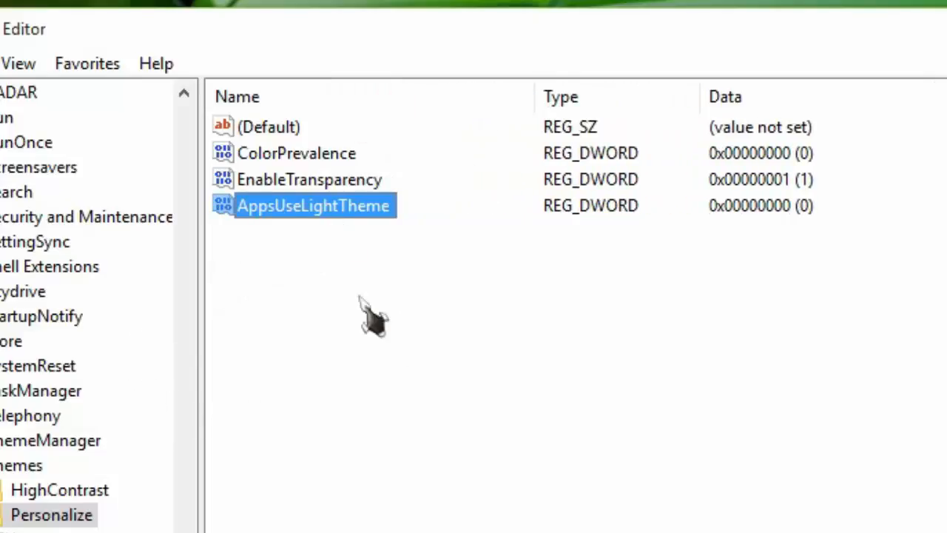
mouse_move(318, 252)
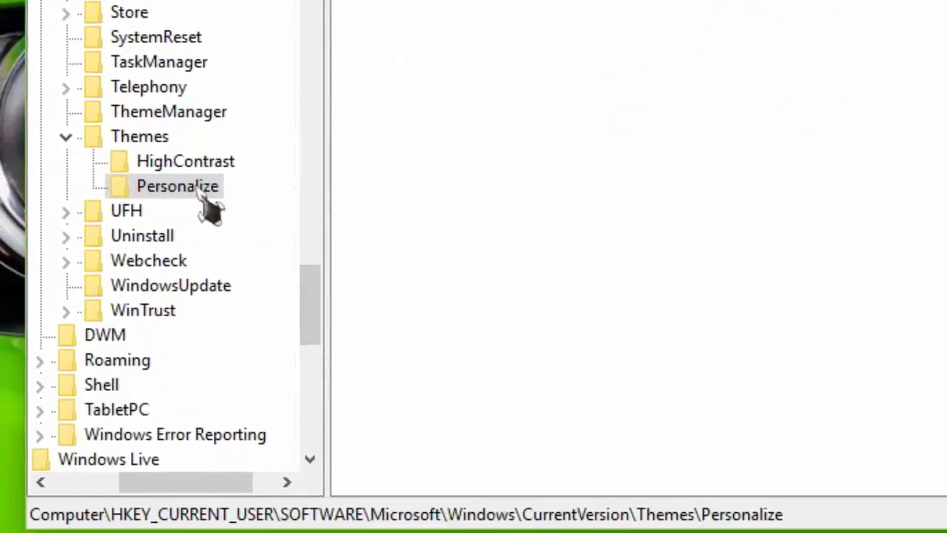
Create a second DWORD (32-bit) value under the Personalize key
right_click(177, 186)
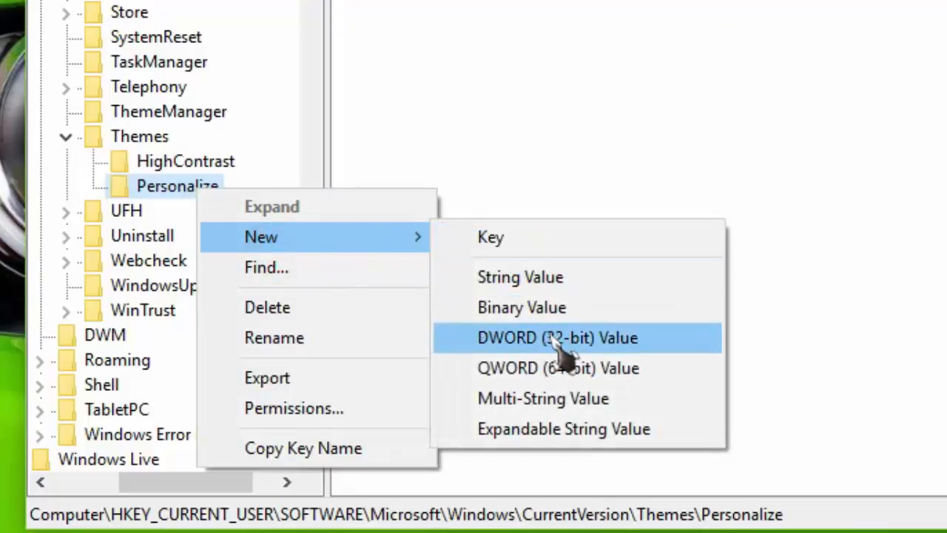
left_click(556, 337)
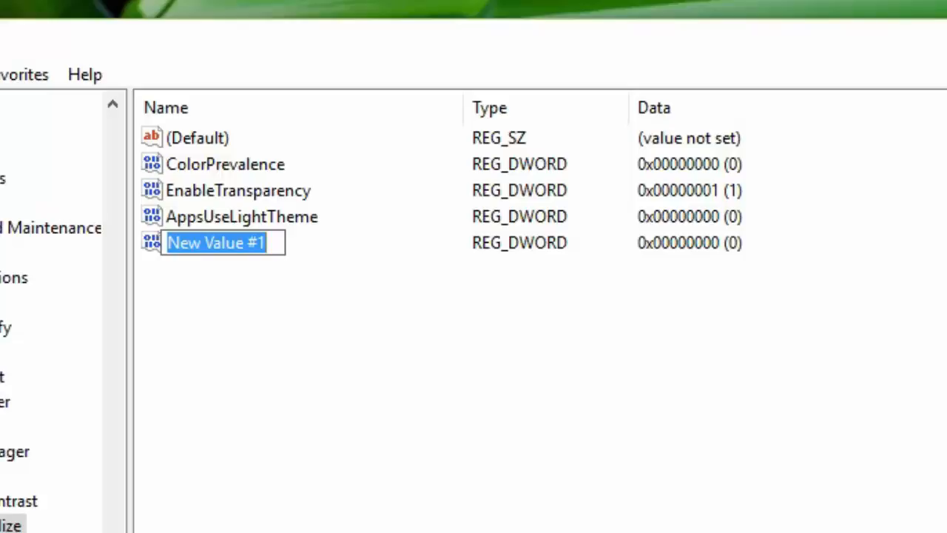
Name the second DWORD value SystemUsesLightTheme
type("Sys")
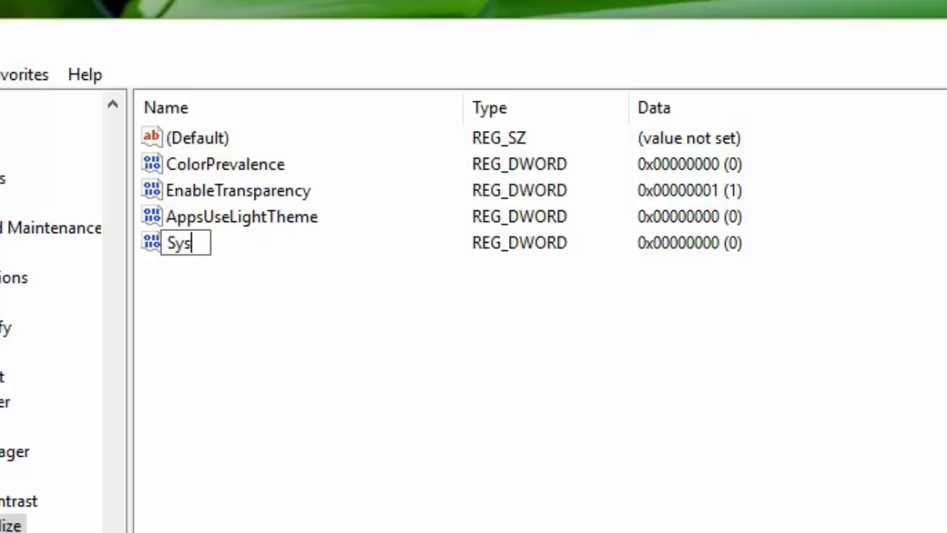
type("tem")
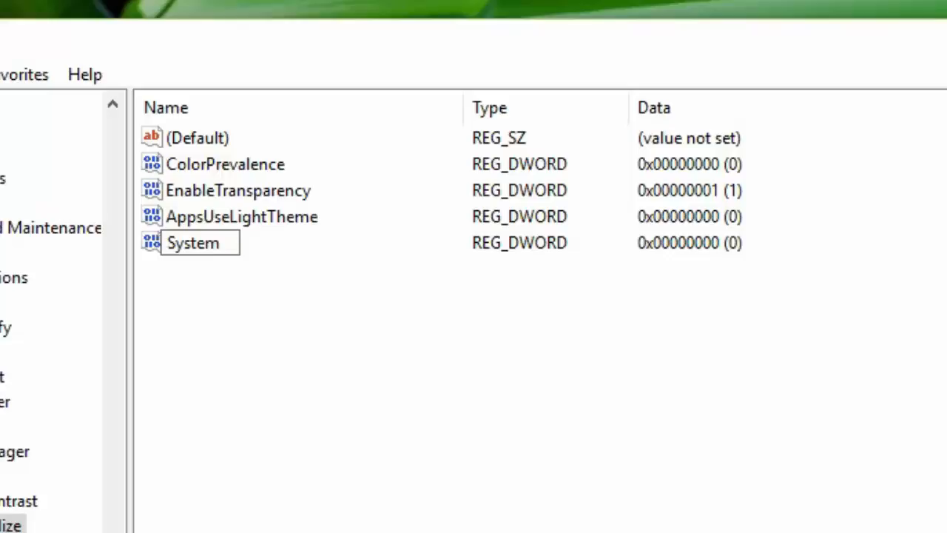
type("Uses")
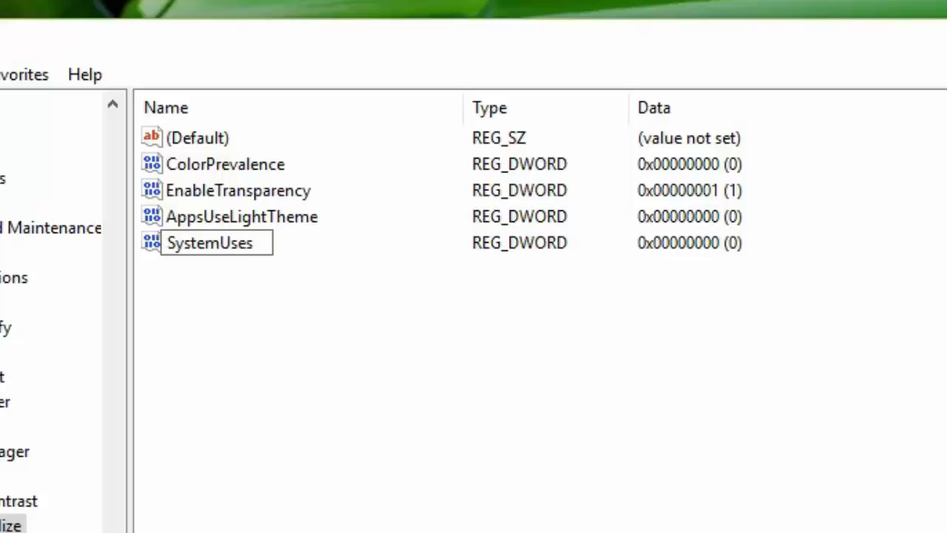
type("L")
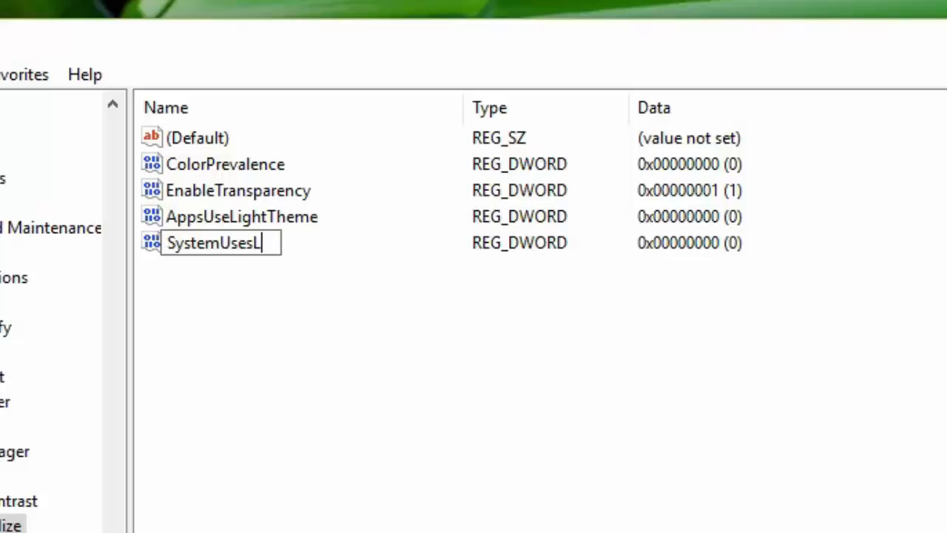
type("ight")
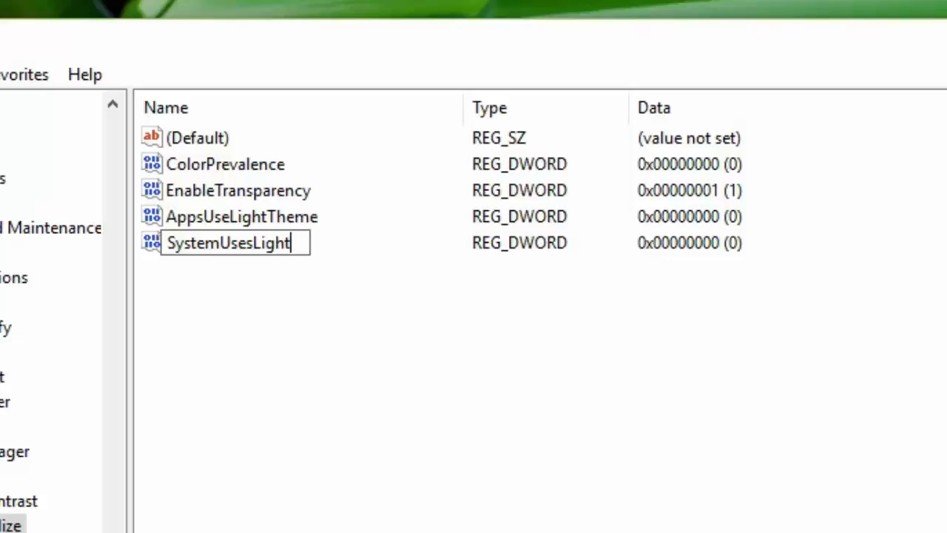
type("Theme")
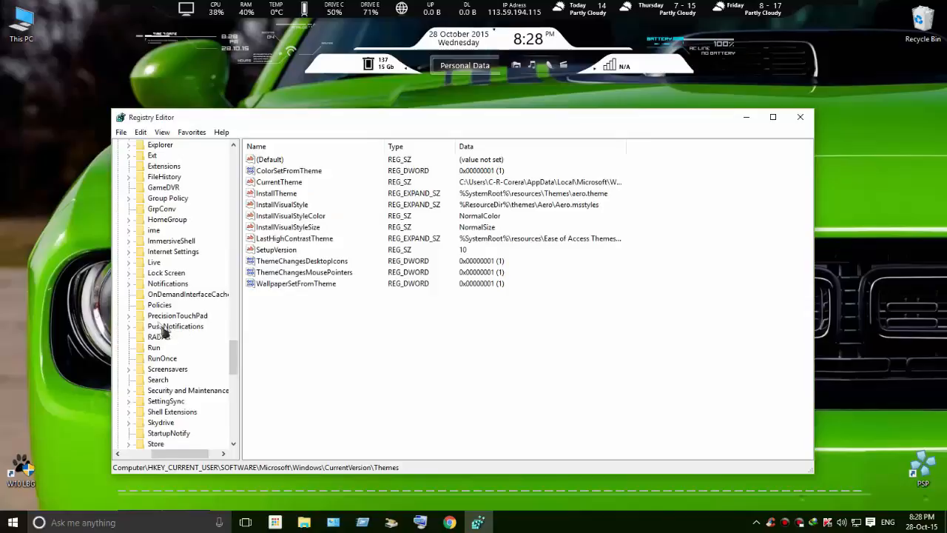
Collapse the Microsoft and HKEY_CURRENT_USER branches, then close Registry Editor
left_click(160, 305)
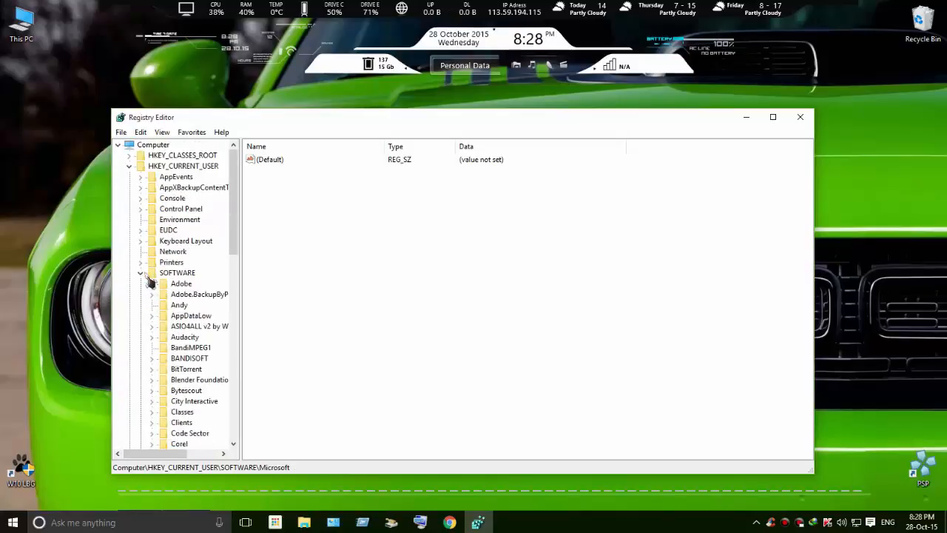
left_click(131, 166)
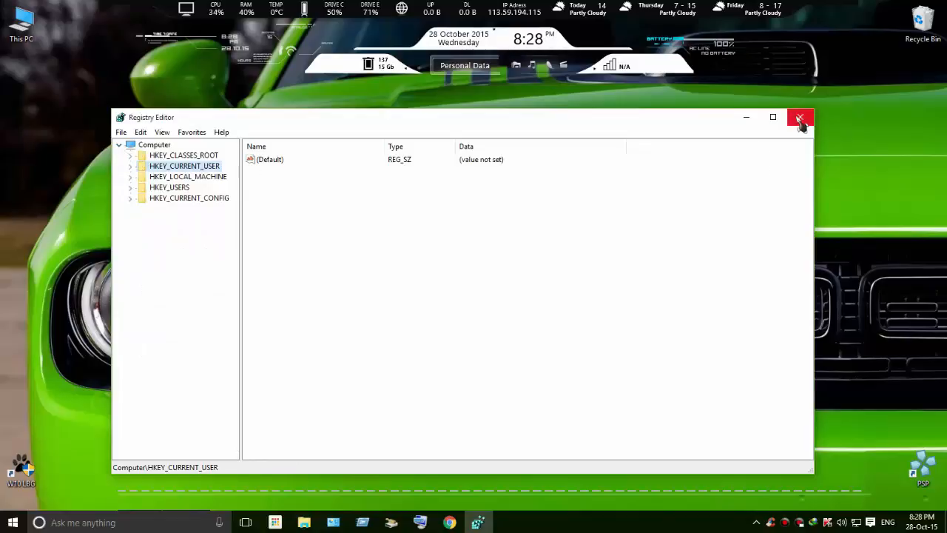
left_click(800, 117)
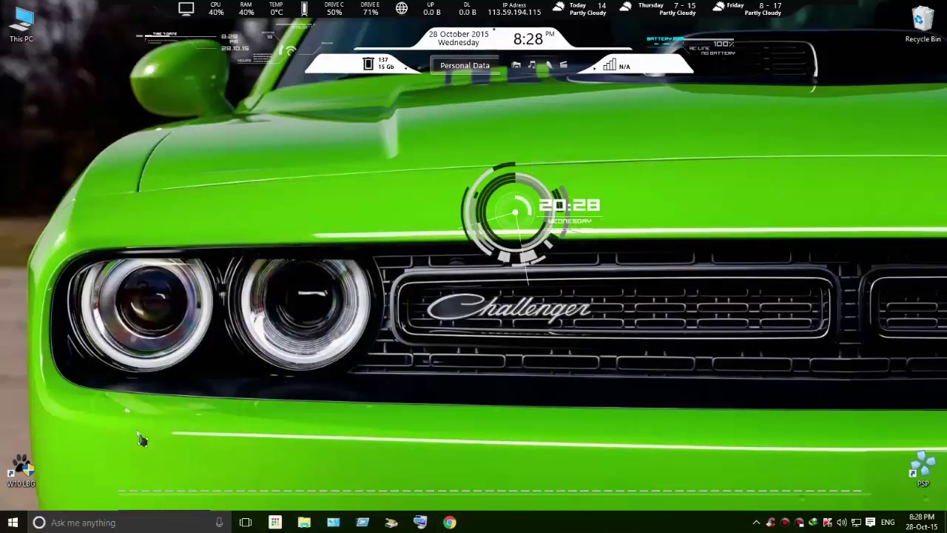
Reopen Windows Settings from the Start menu
left_click(9, 522)
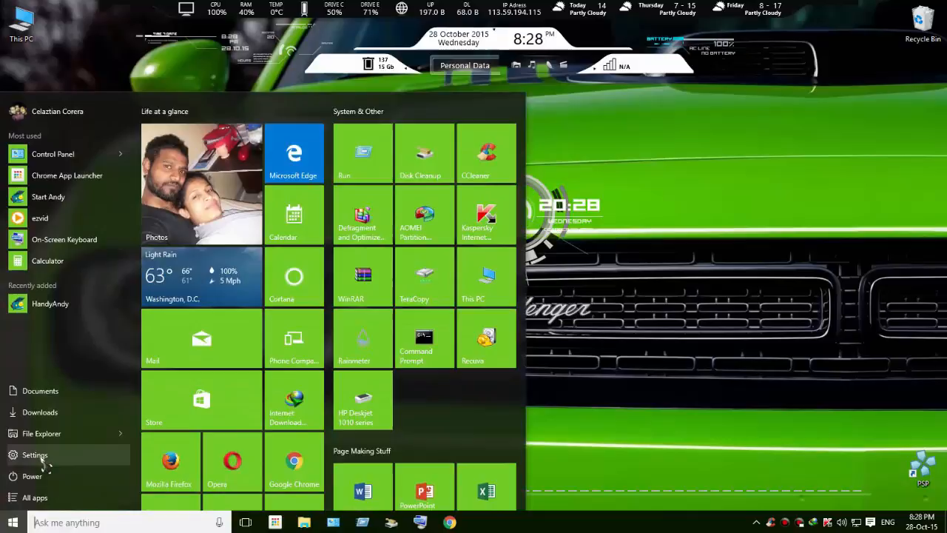
left_click(34, 454)
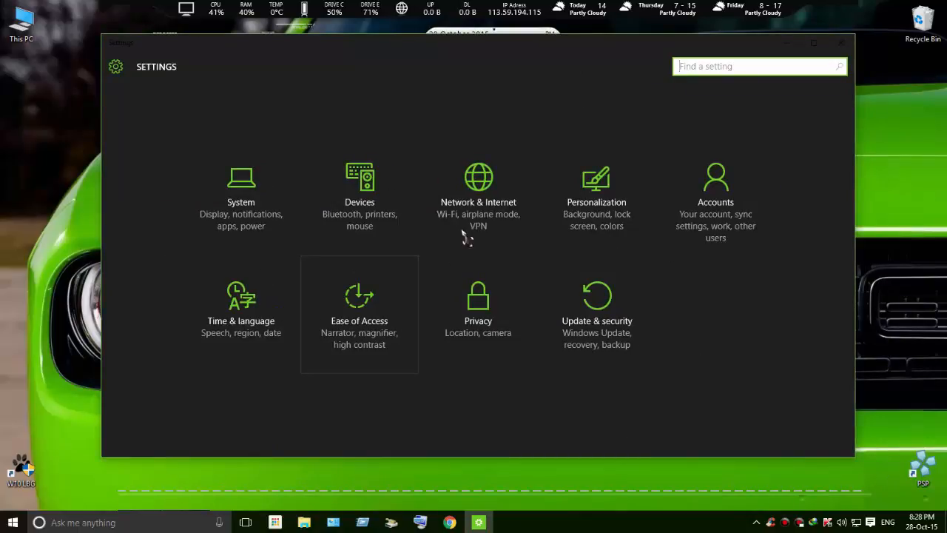
Open the System category, landing on its Display page
left_click(240, 185)
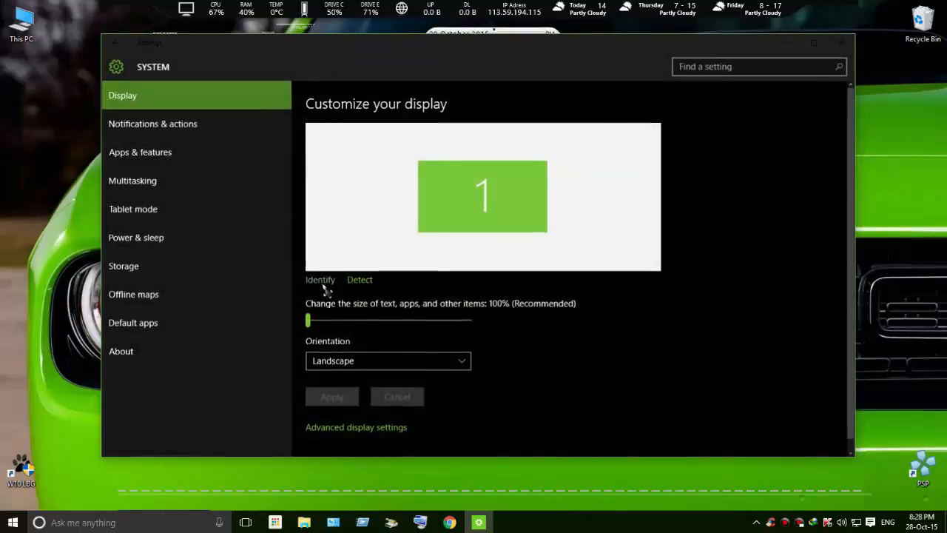
mouse_move(500, 323)
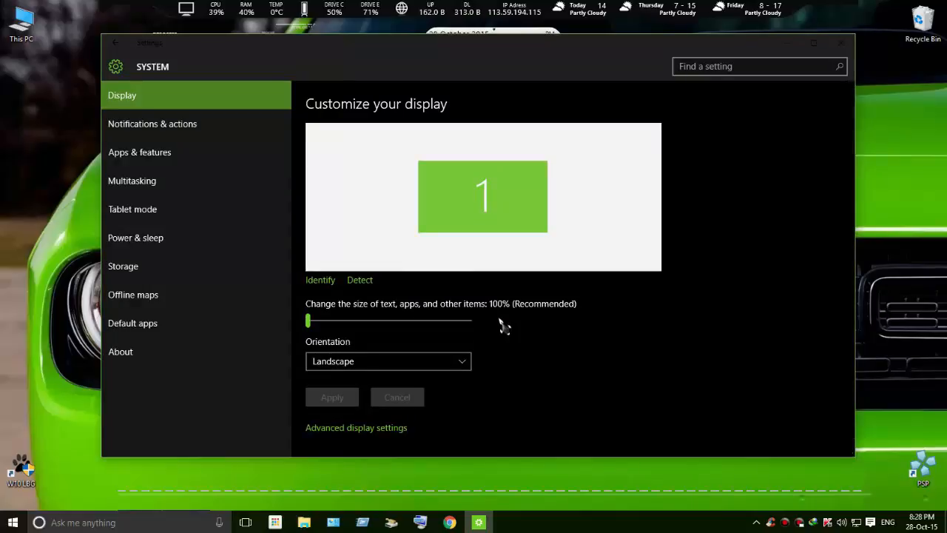
mouse_move(530, 148)
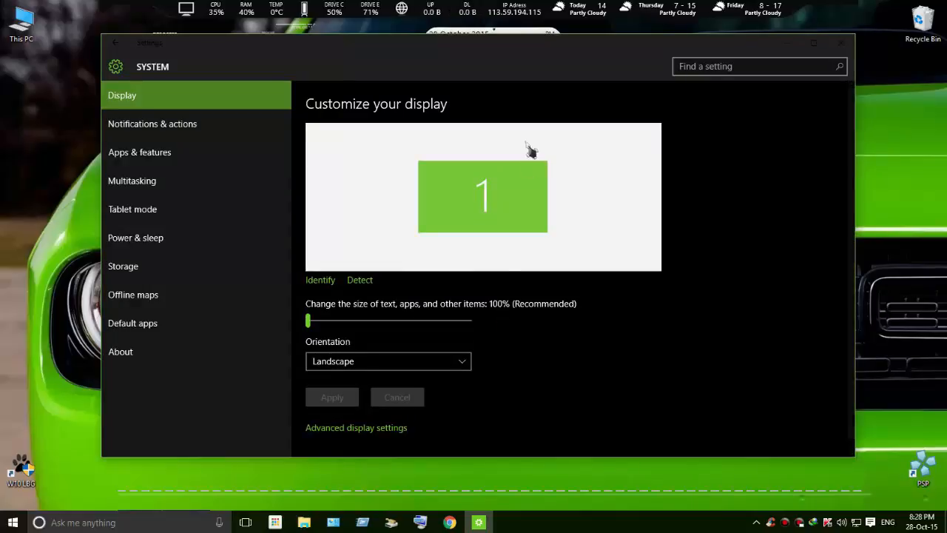